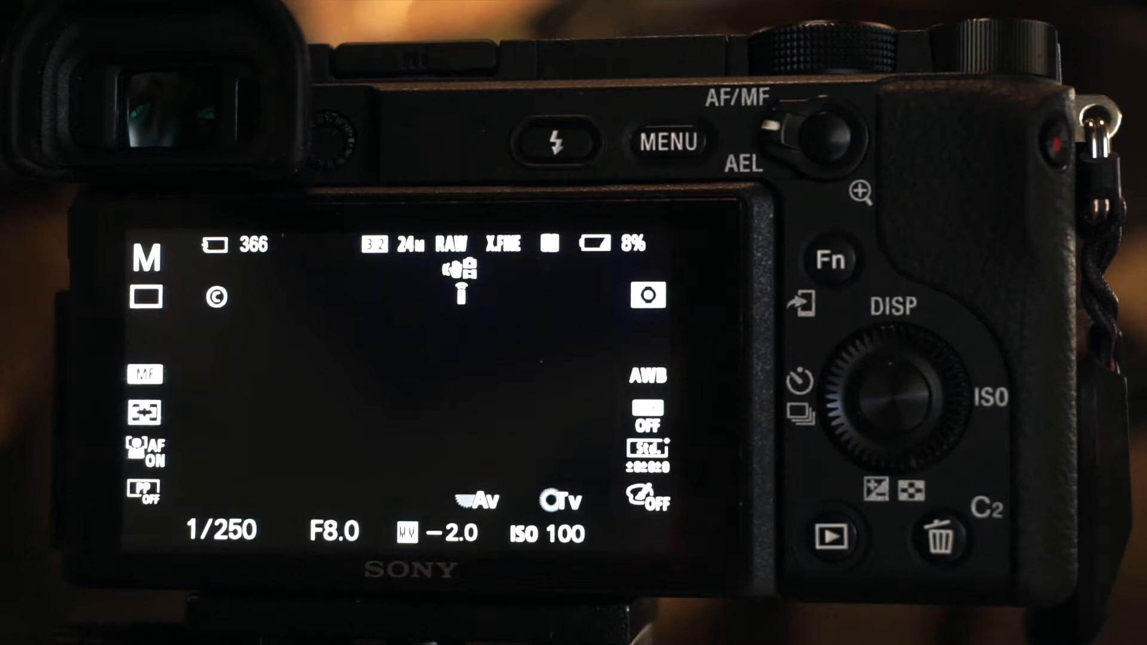
Open the function list for My Dial 1's Control Dial, showing the Others page with Not set.
click(664, 140)
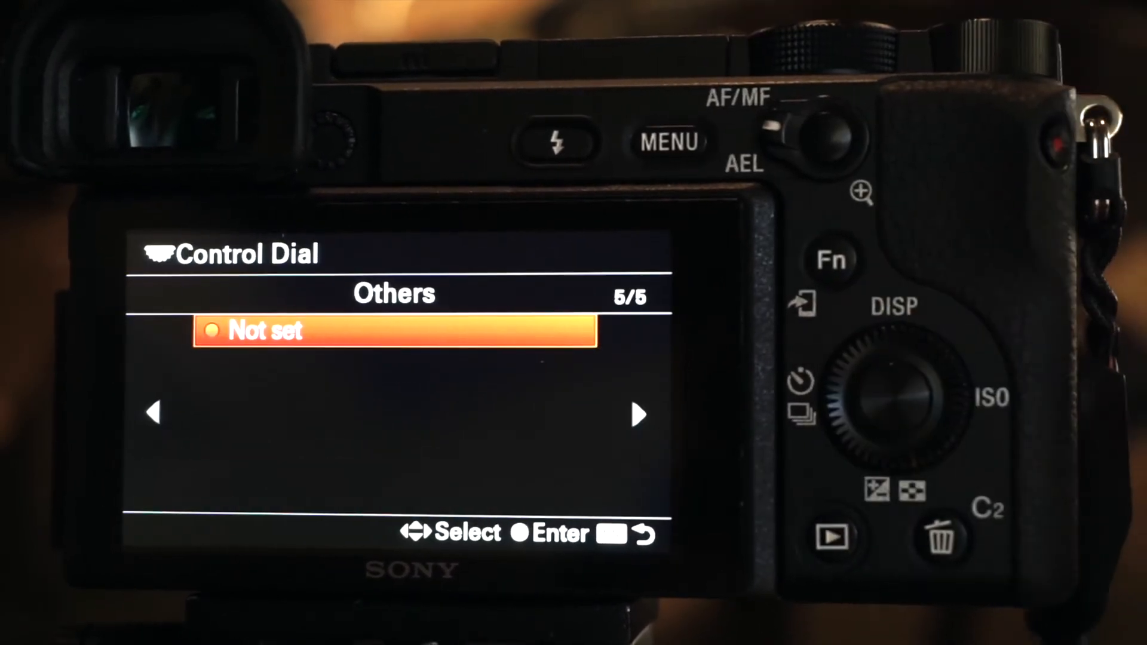
click(877, 399)
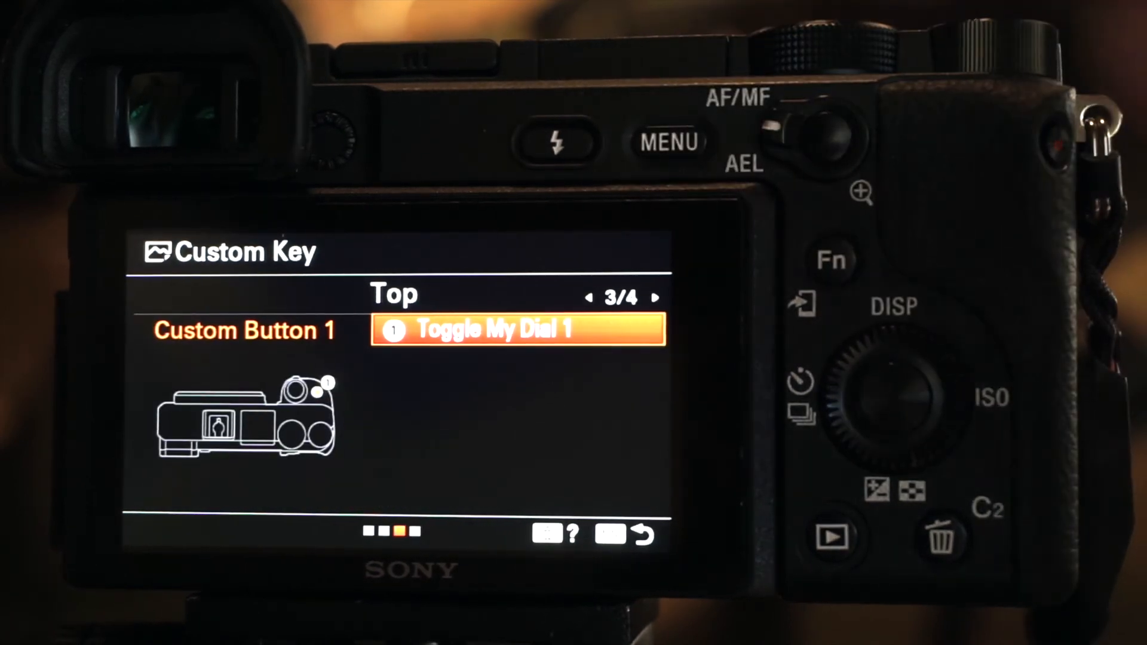
Go back from the Custom Key assignments to the Custom Operation1 menu list.
click(668, 140)
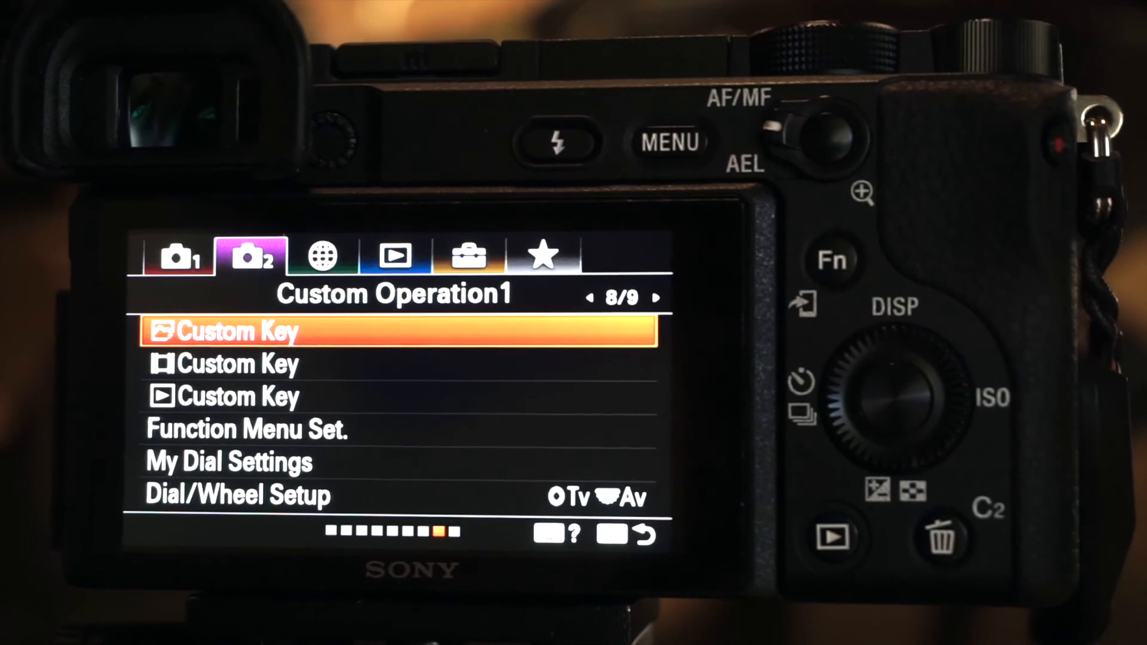